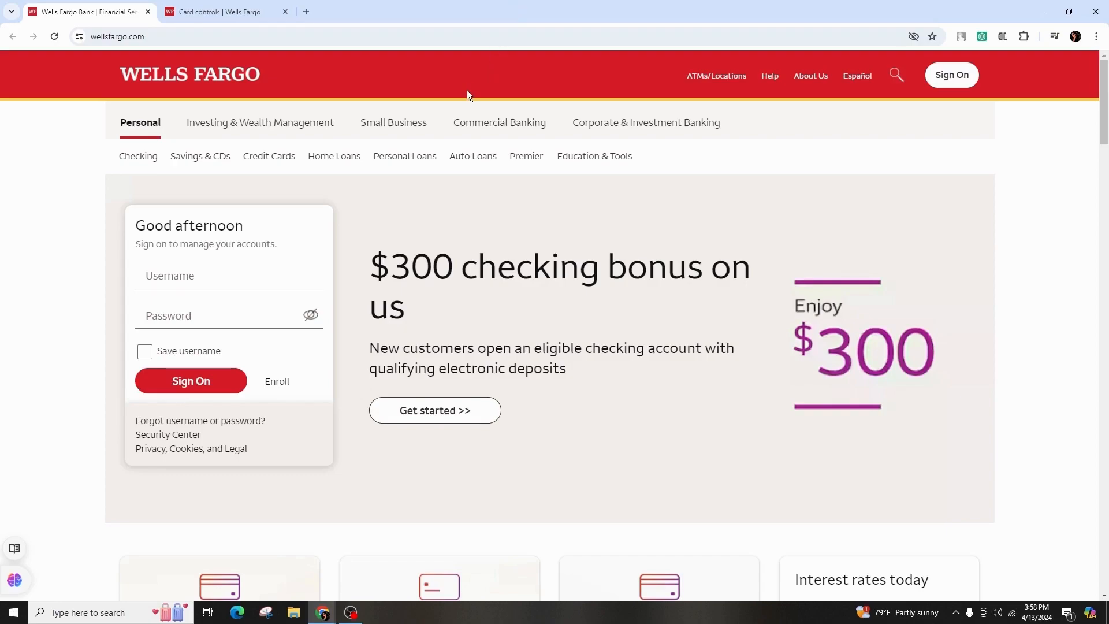
scroll(down, 3)
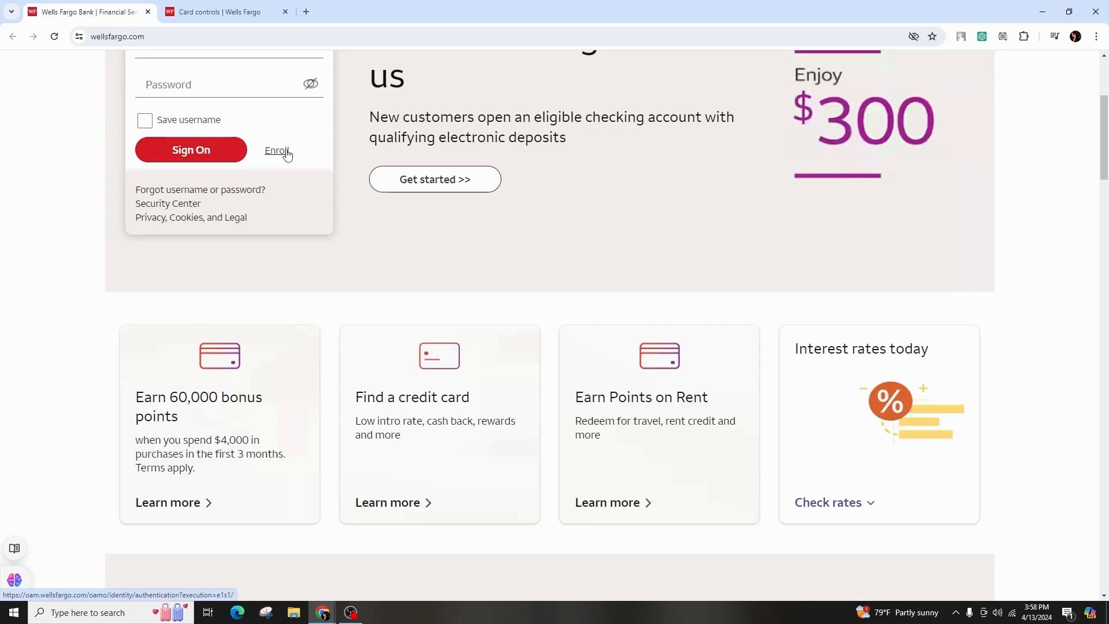
mouse_move(167, 507)
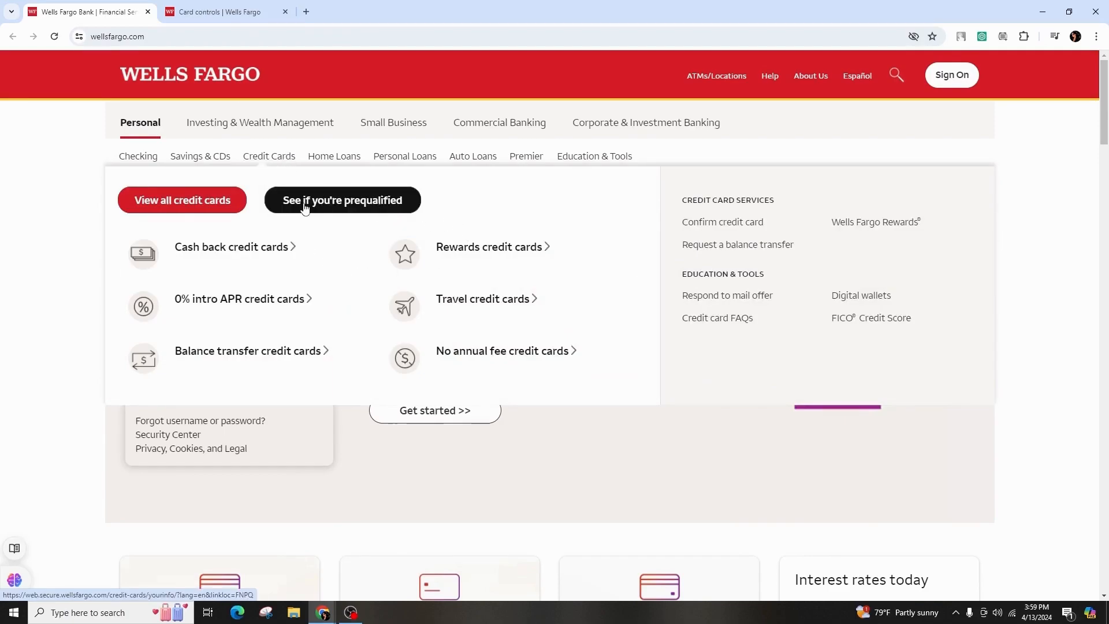
scroll(down, 3)
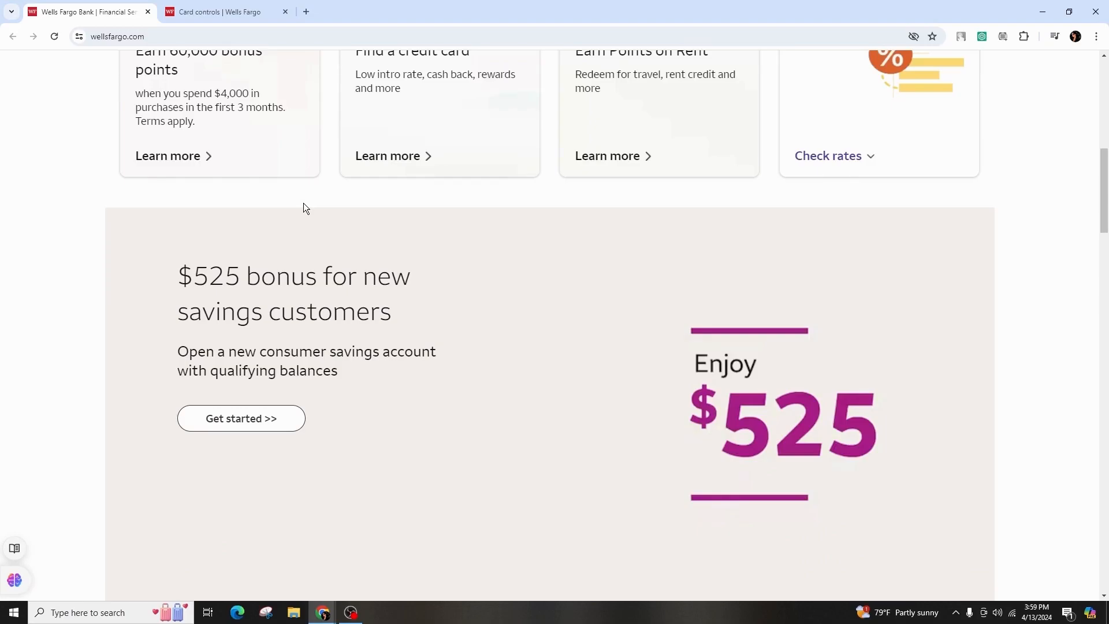
scroll(down, 3)
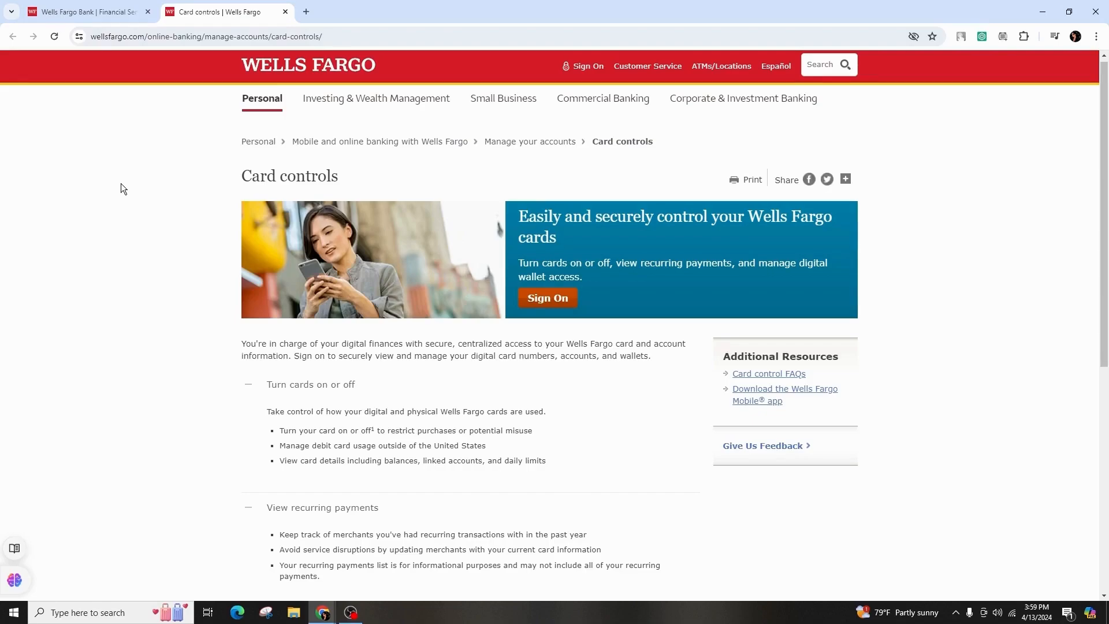
scroll(down, 3)
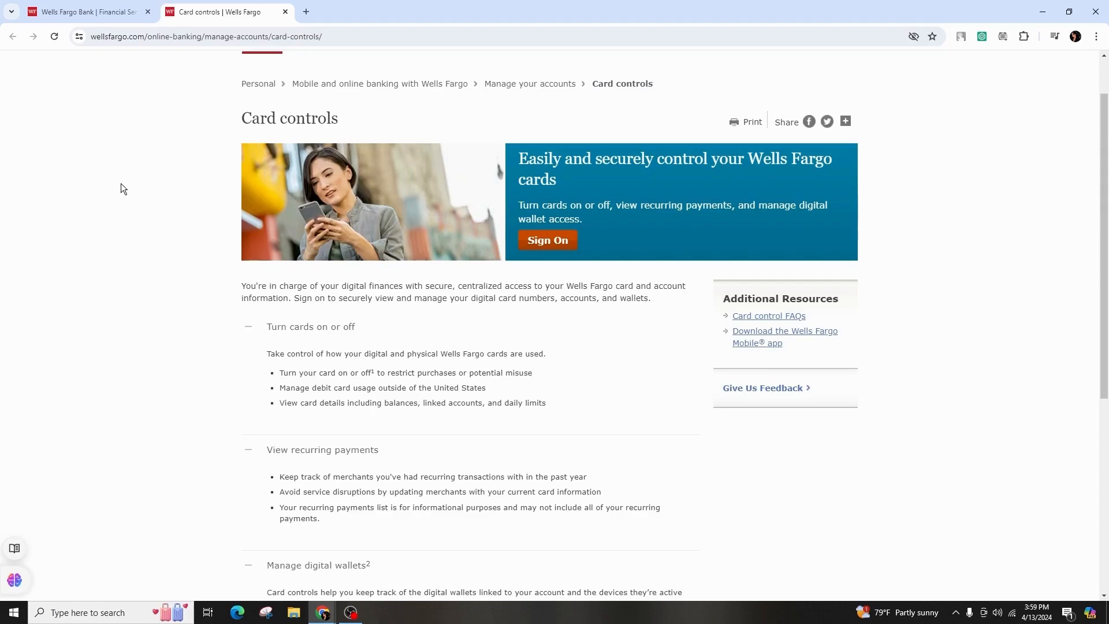
scroll(down, 3)
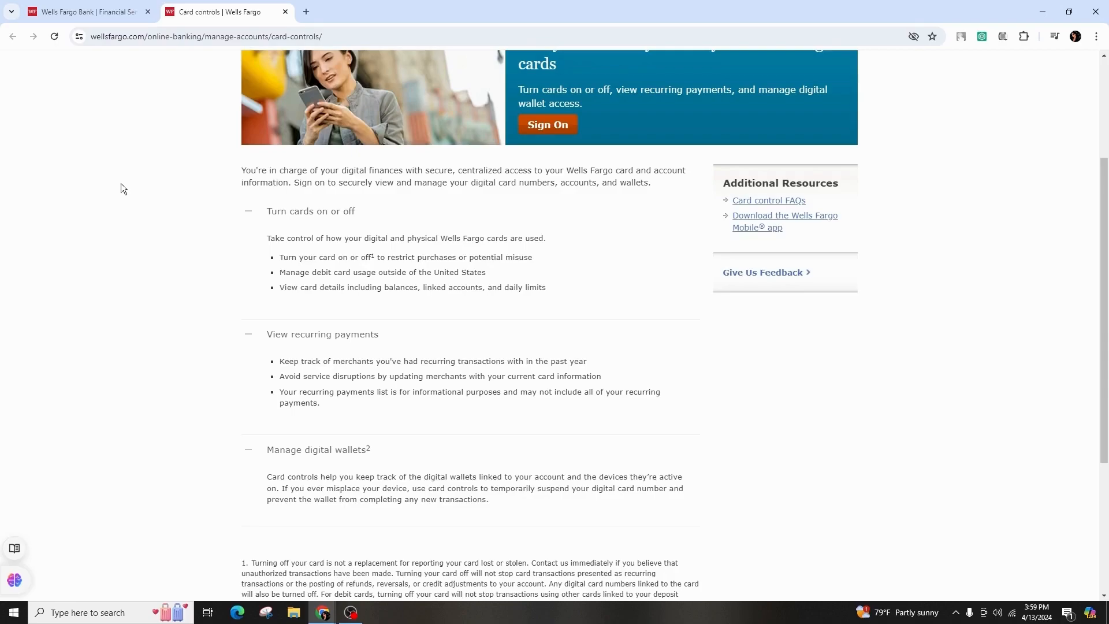
scroll(up, 3)
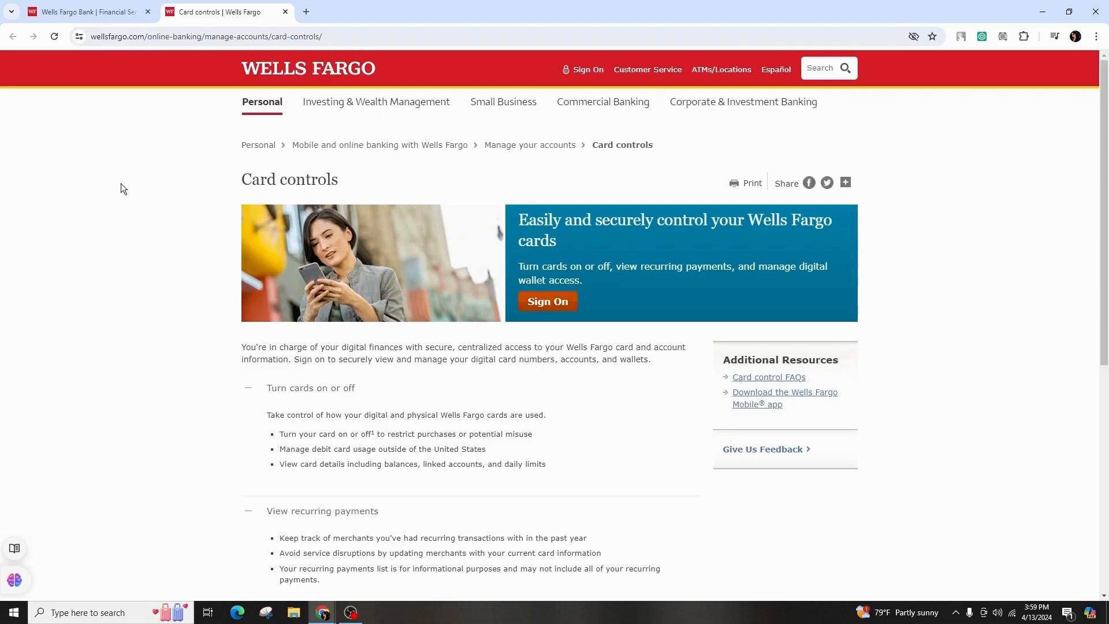
mouse_move(119, 201)
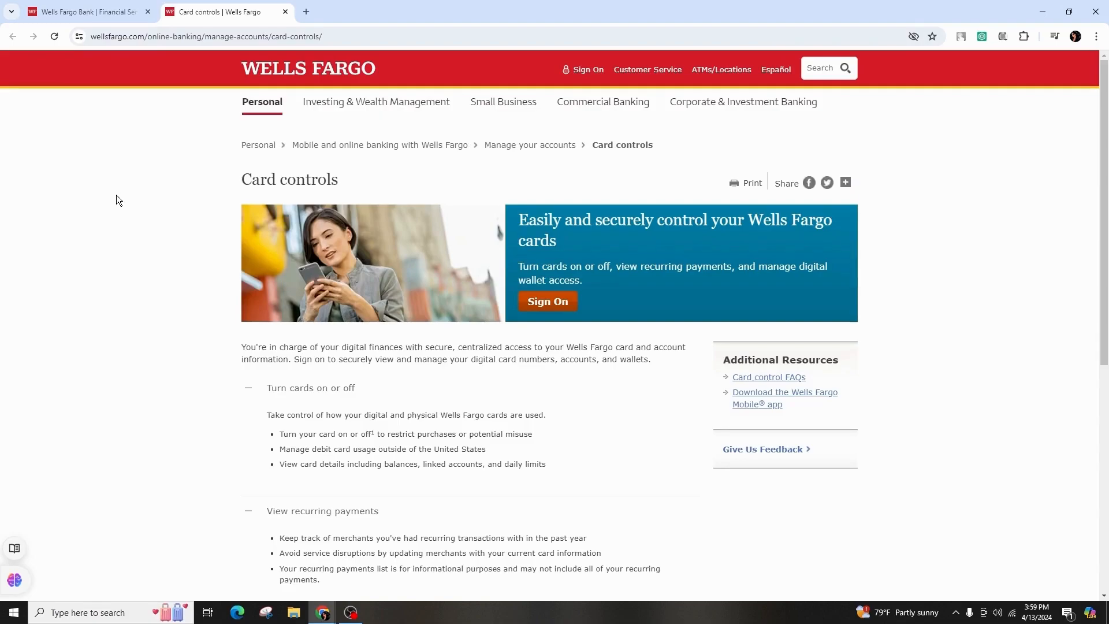
scroll(down, 3)
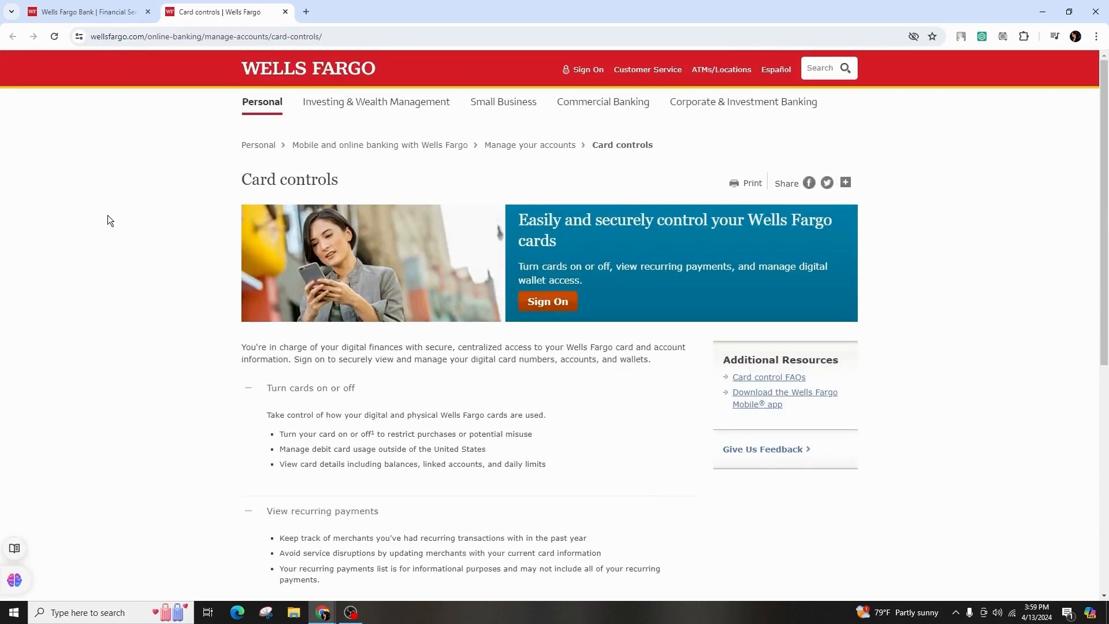
scroll(down, 3)
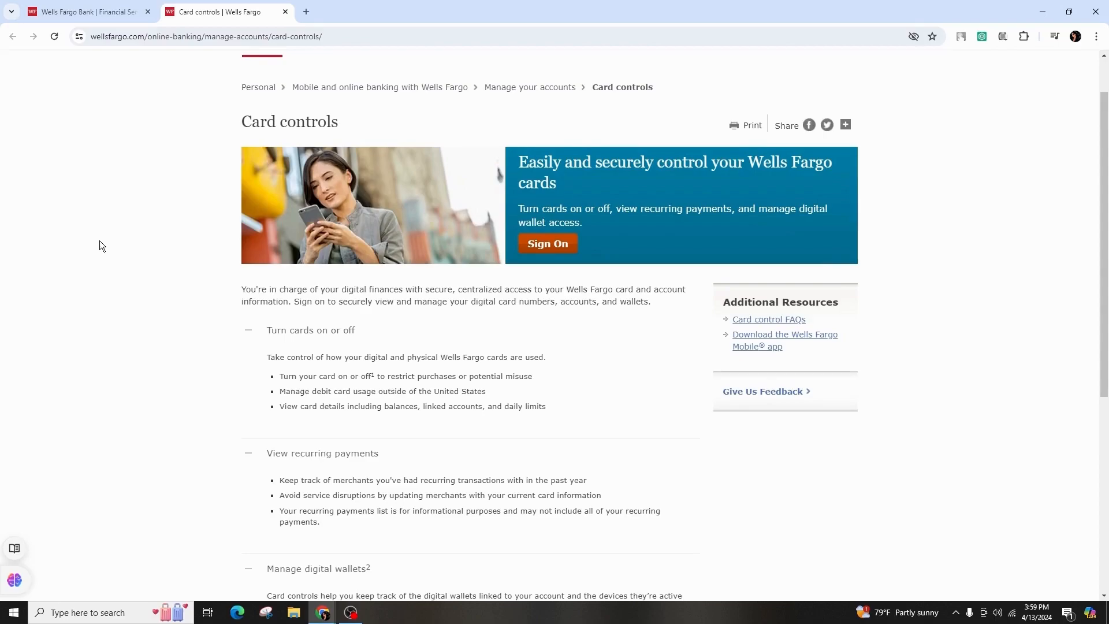
scroll(down, 3)
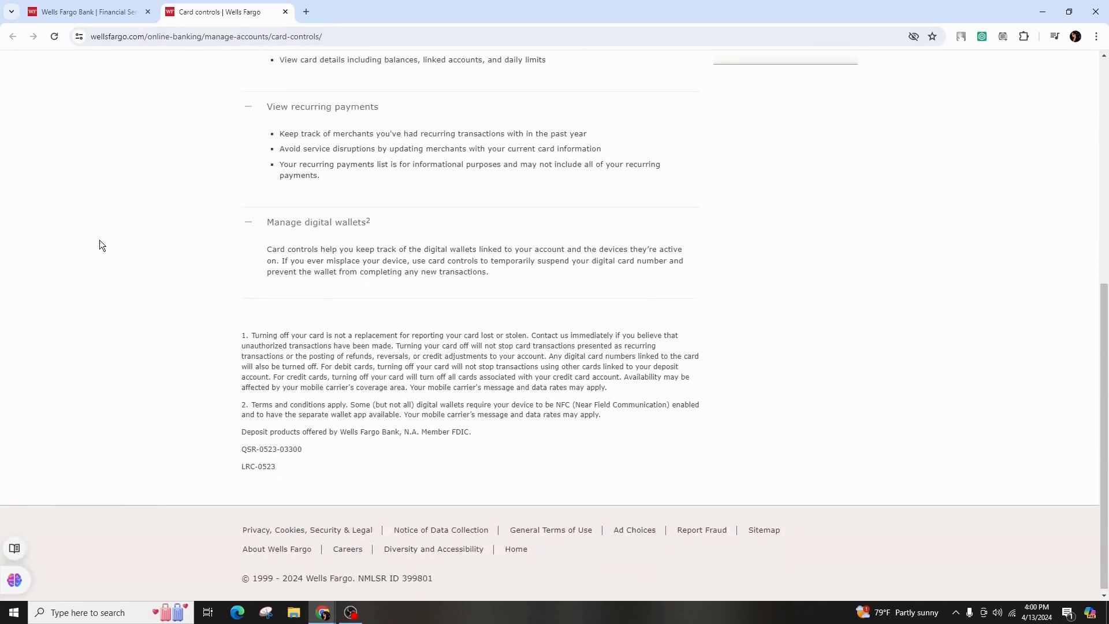
scroll(down, 3)
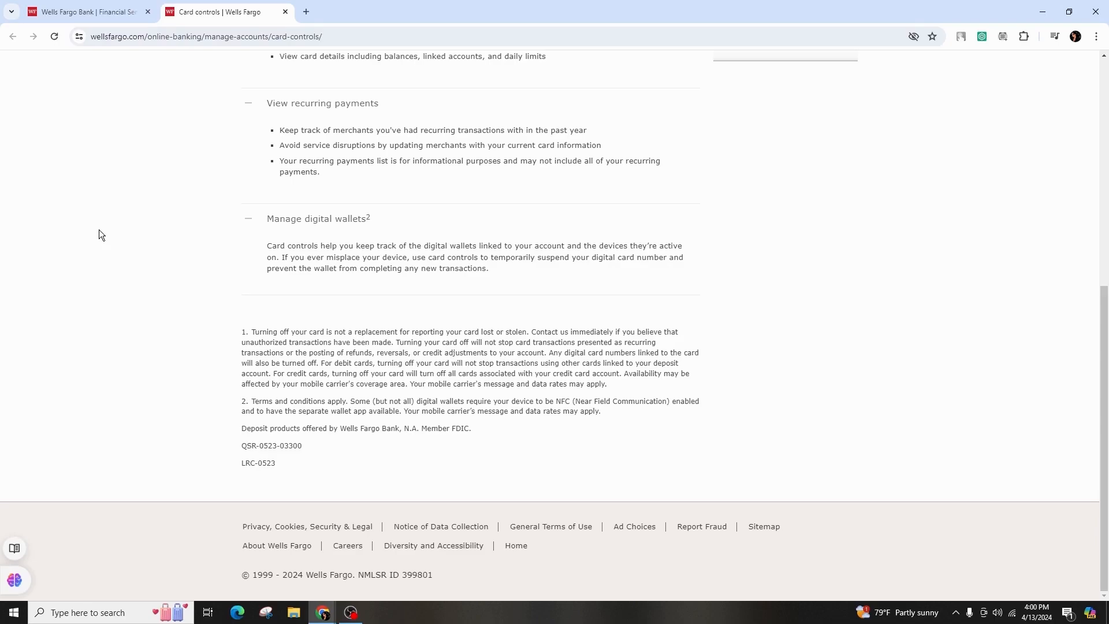
mouse_move(101, 256)
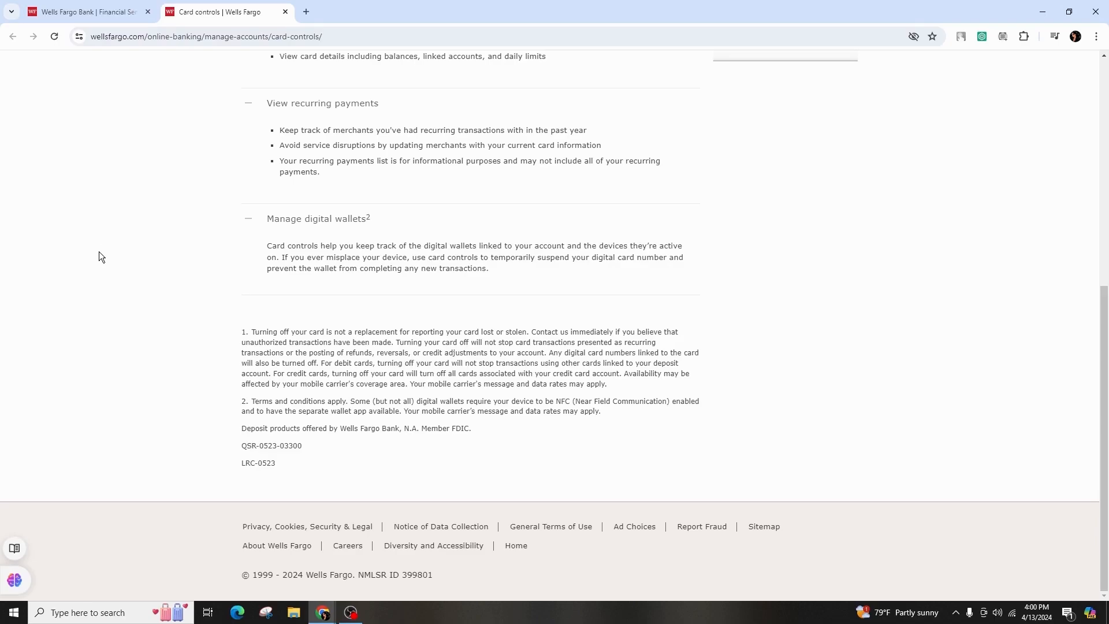